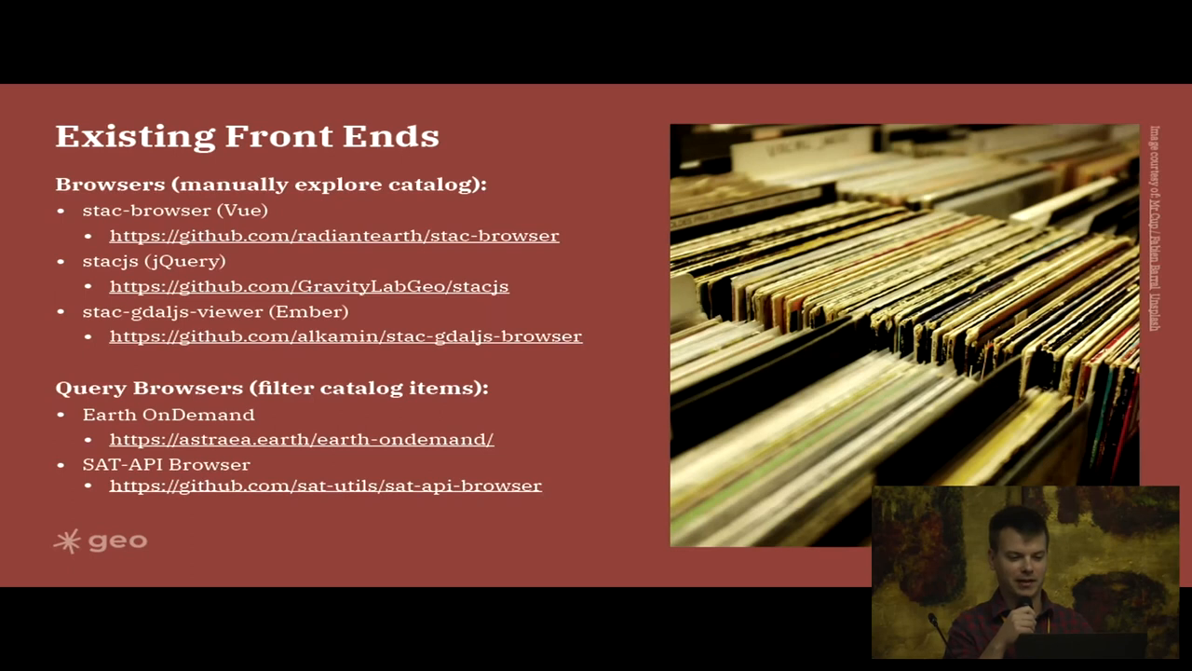
key(Right)
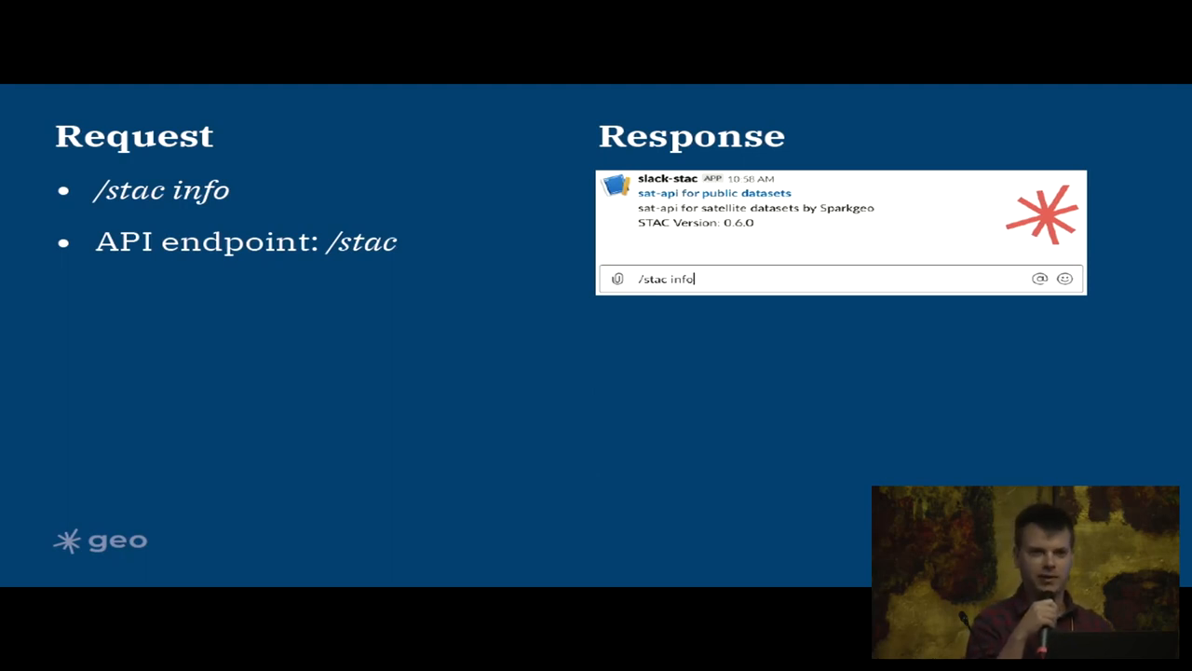
key(right)
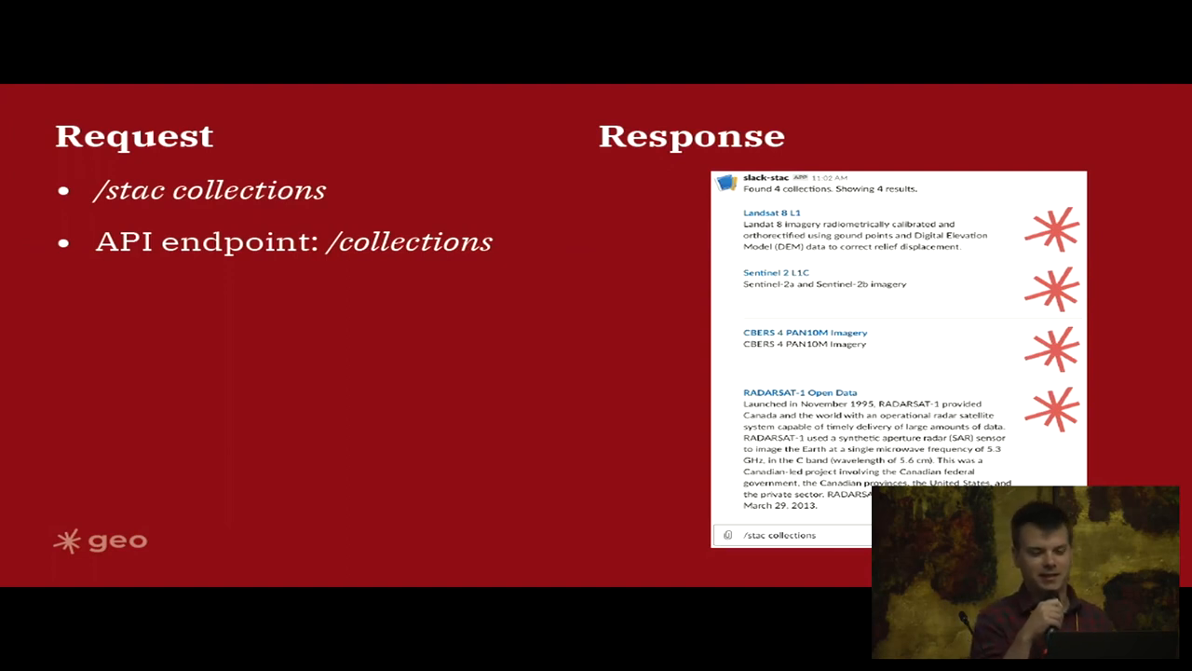
key(Right)
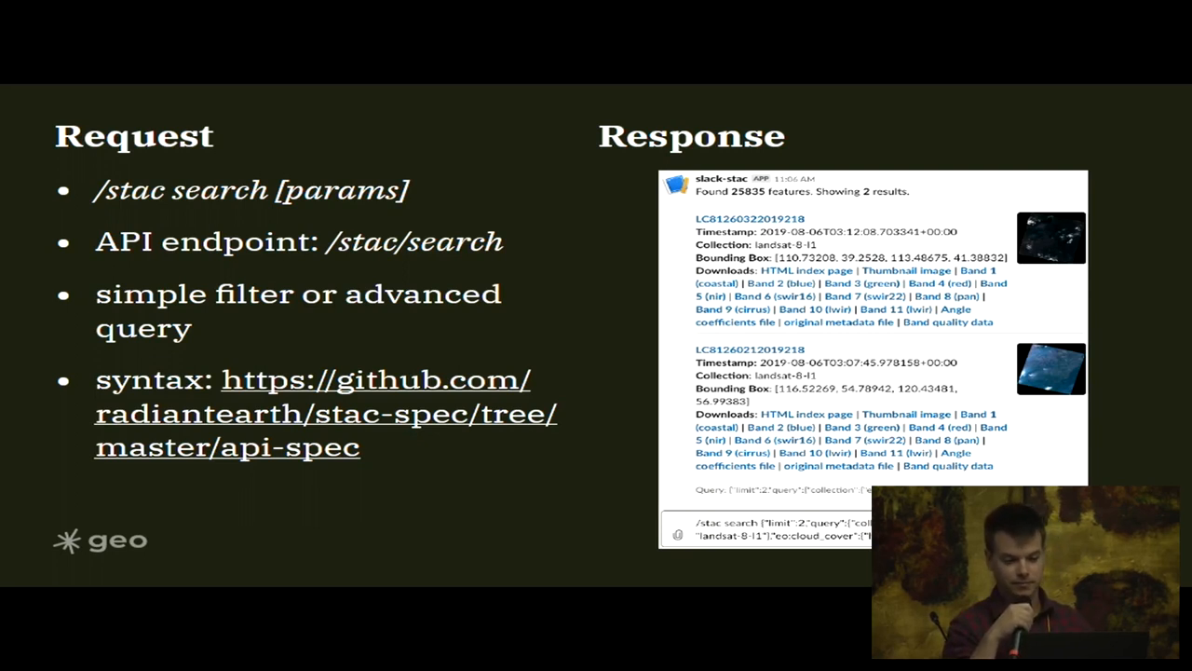
key(right)
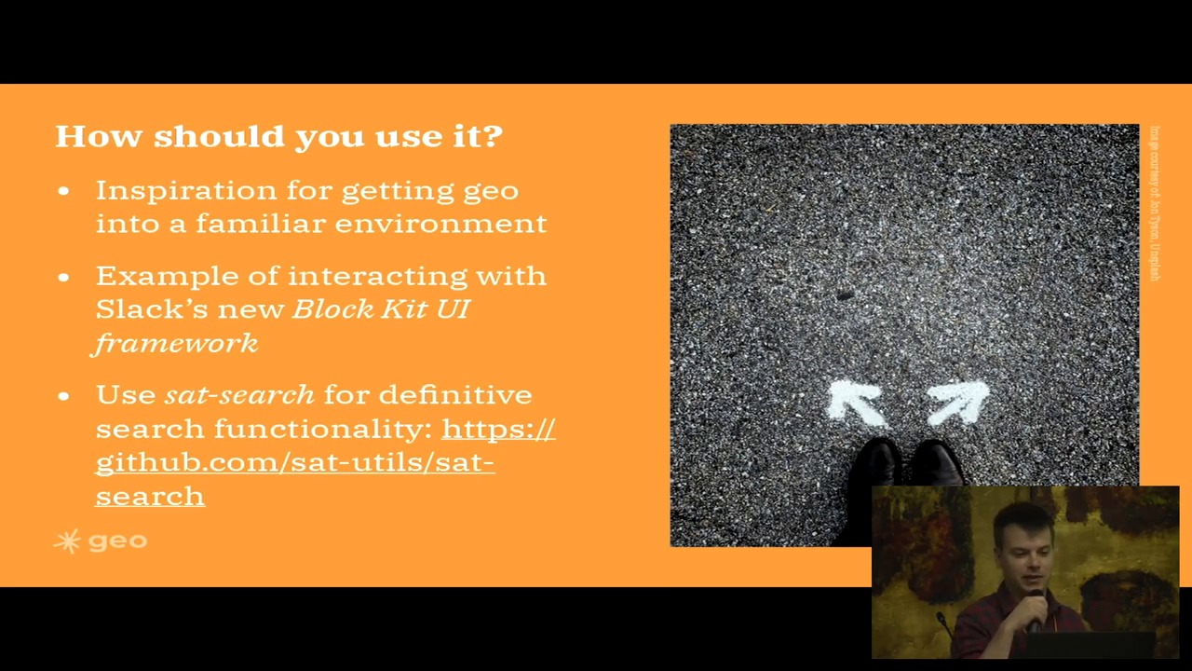
key(right)
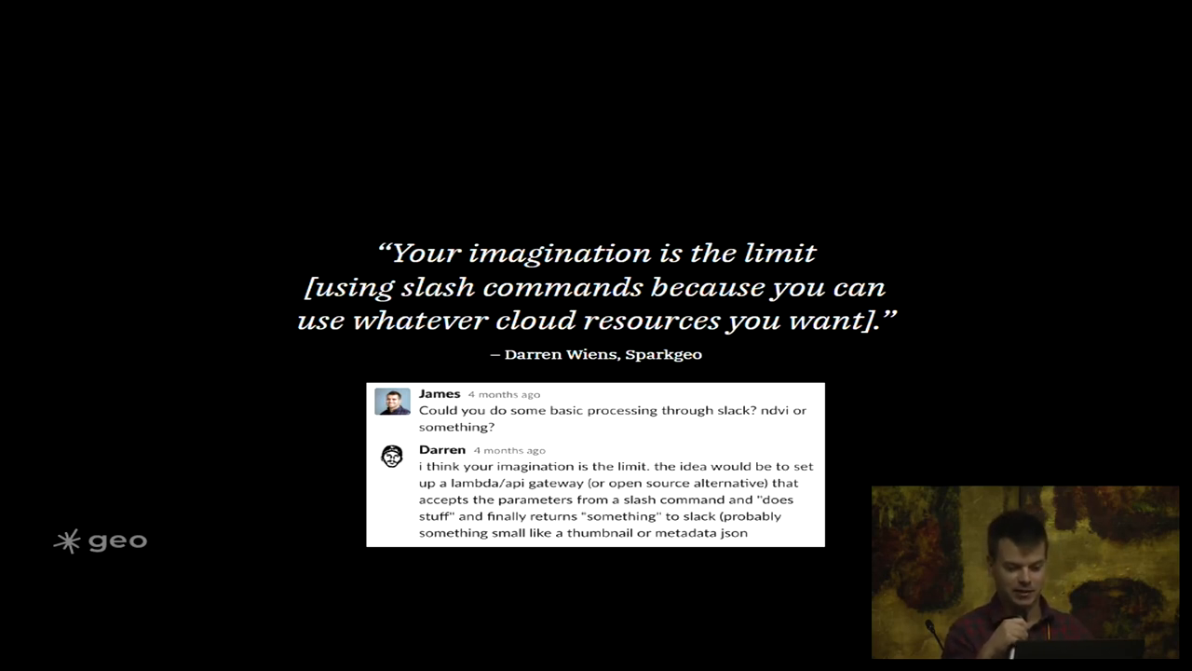
key(right)
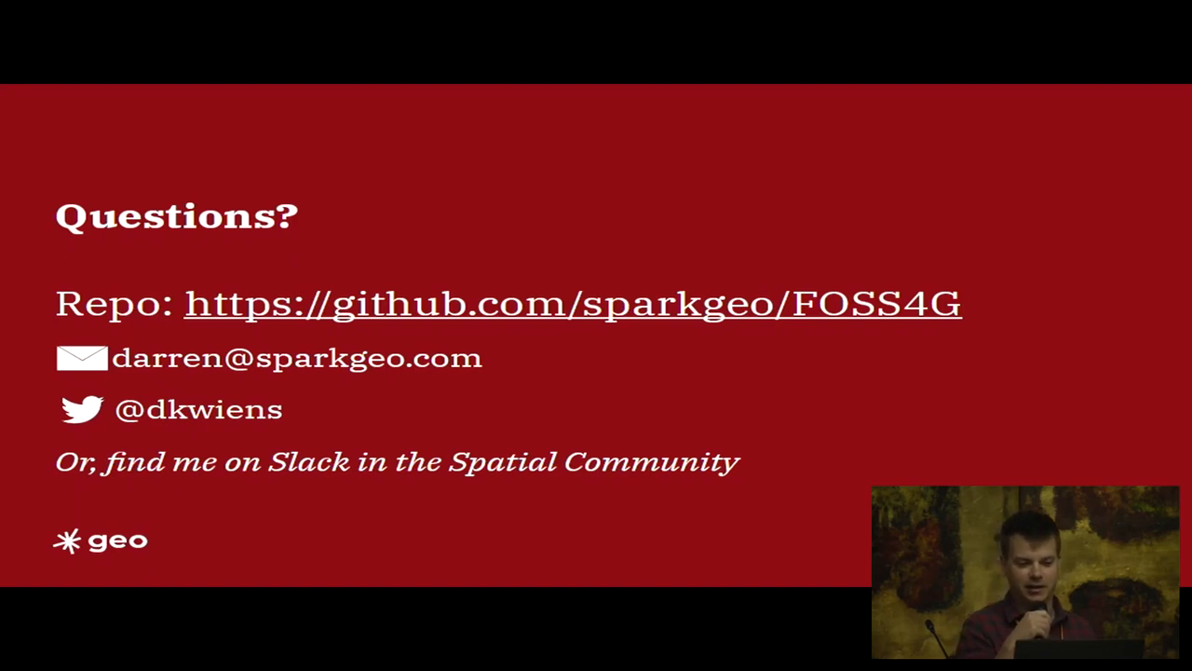